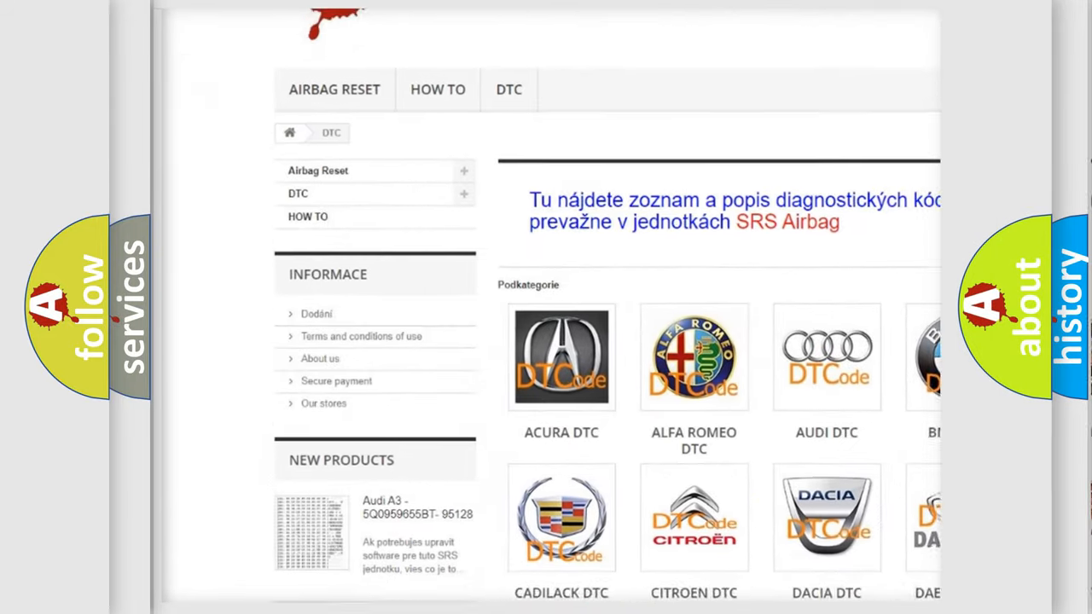
pyautogui.scroll(-3)
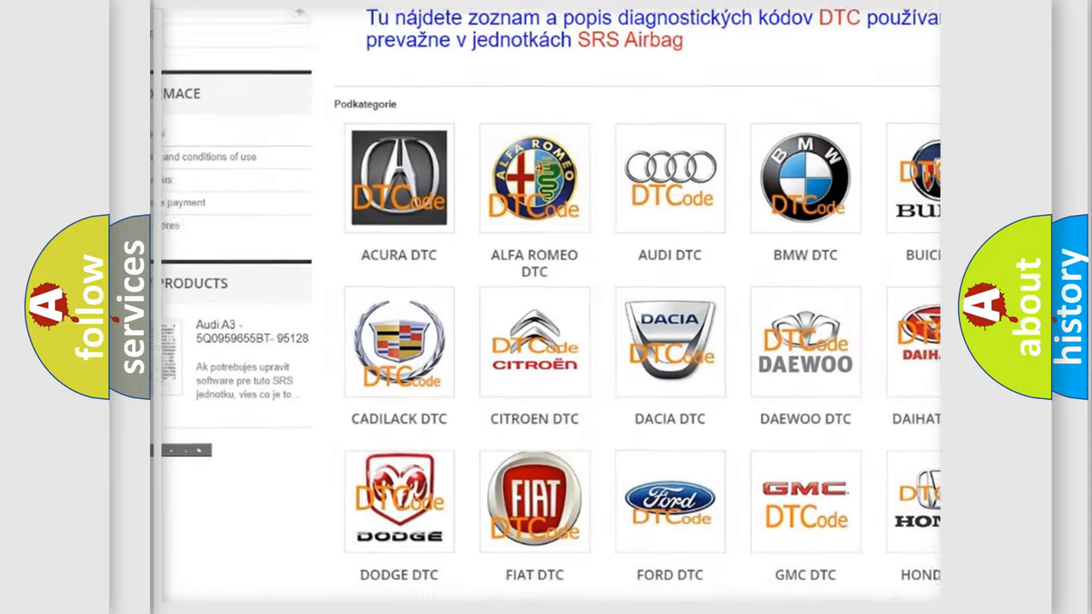
pyautogui.scroll(-3)
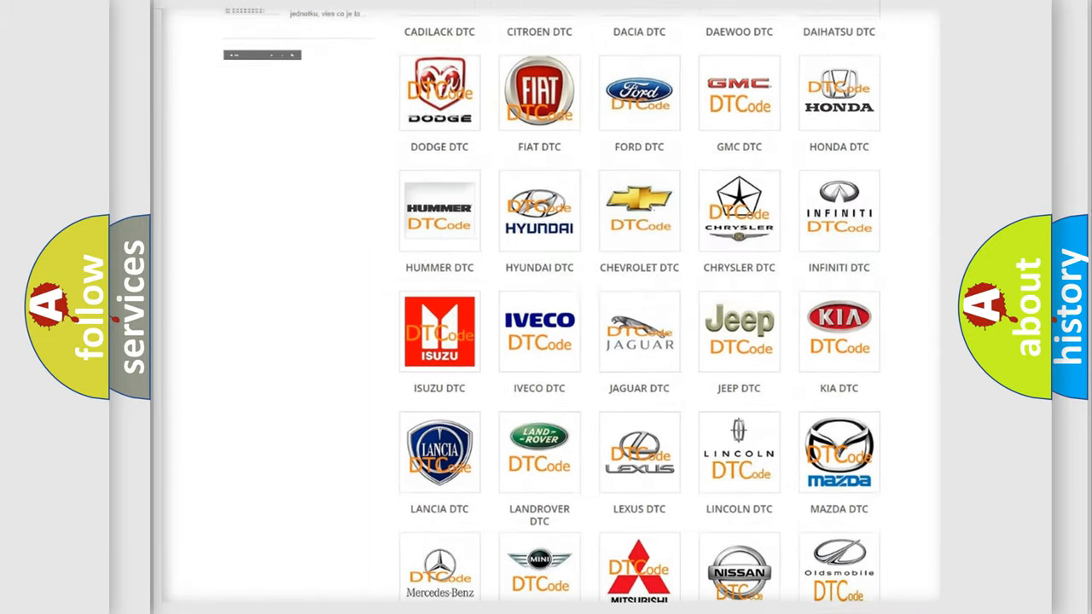
pyautogui.scroll(-3)
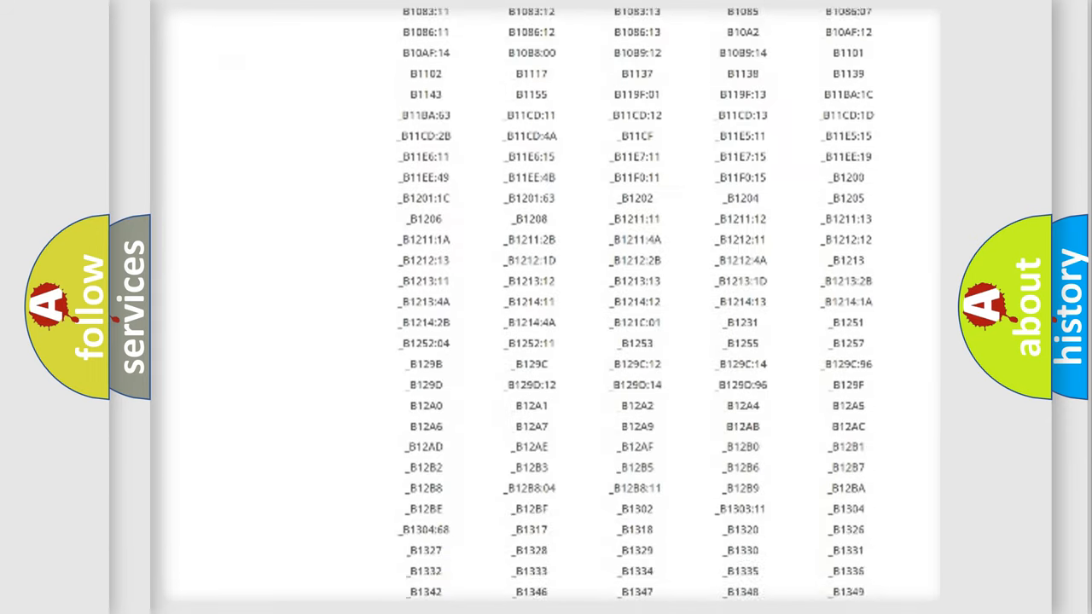
pyautogui.scroll(-3)
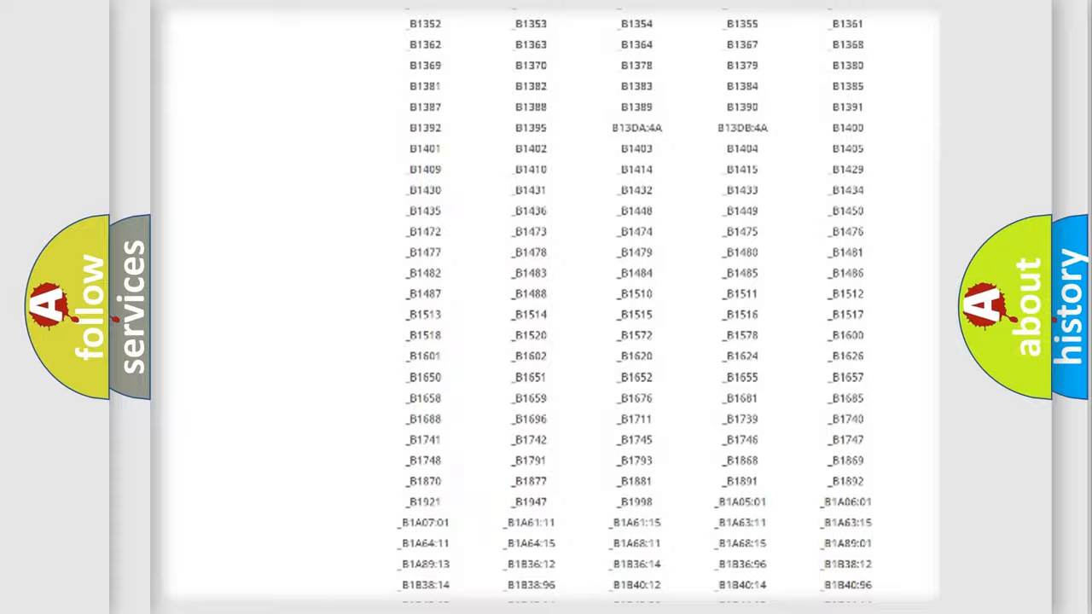